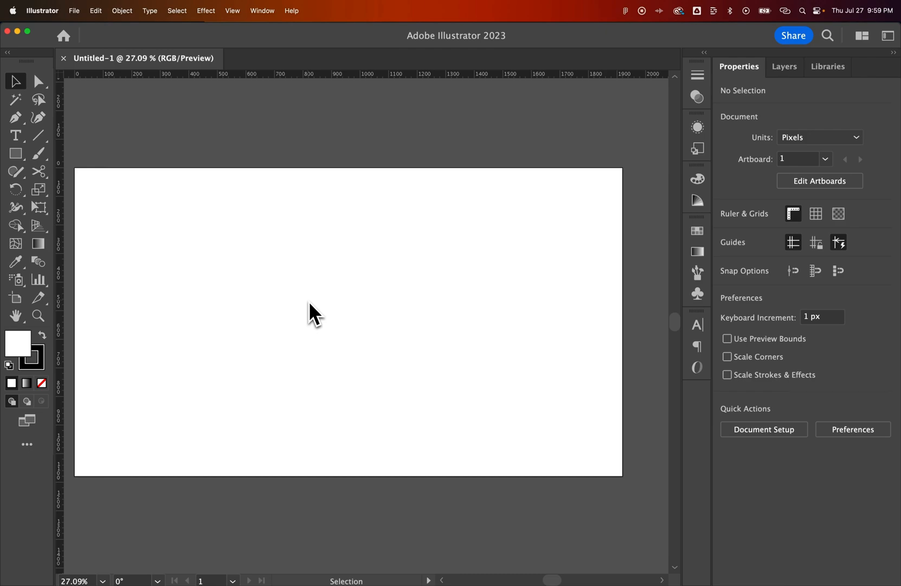
Activate the Type Tool to draw an area text frame filled with lorem ipsum
{"action": "left_click", "coordinate": [15, 136]}
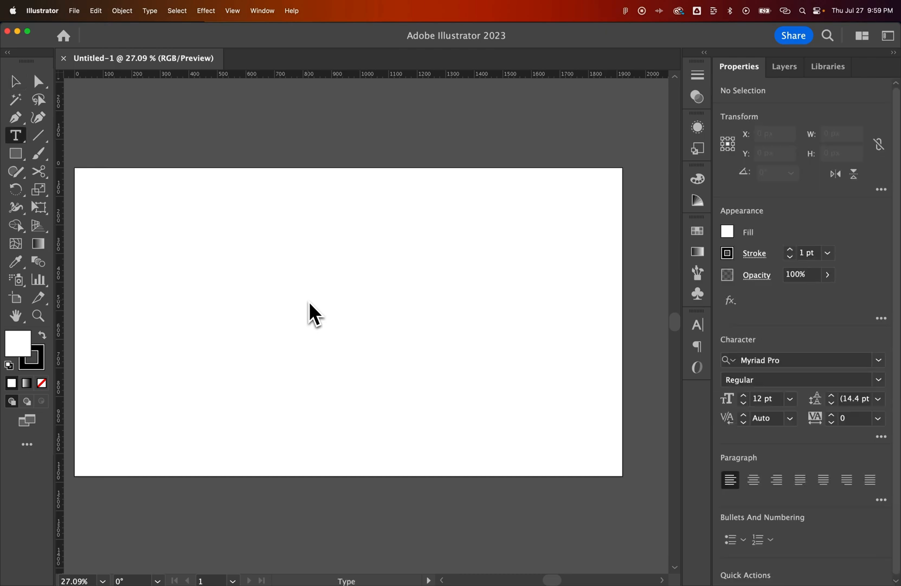
{"action": "mouse_move", "coordinate": [15, 135]}
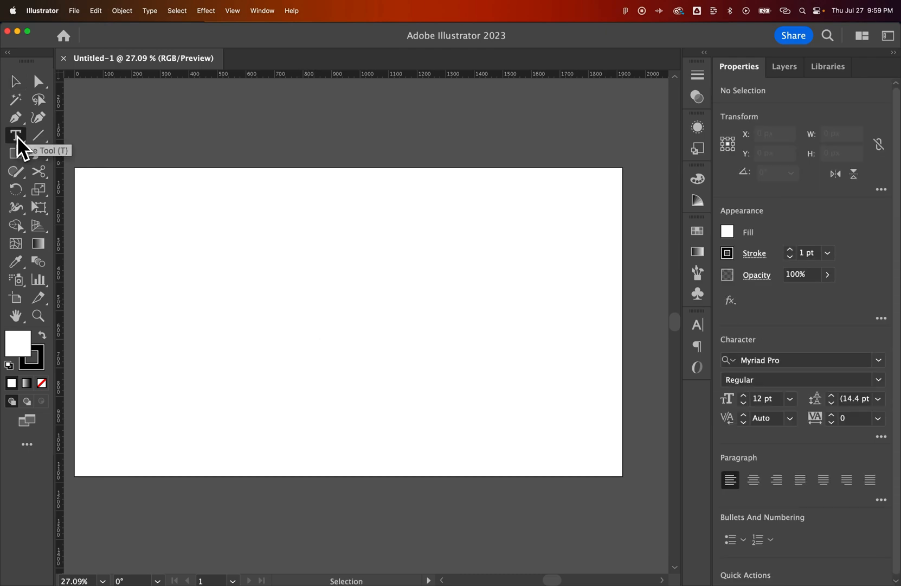
{"action": "left_click", "coordinate": [15, 136]}
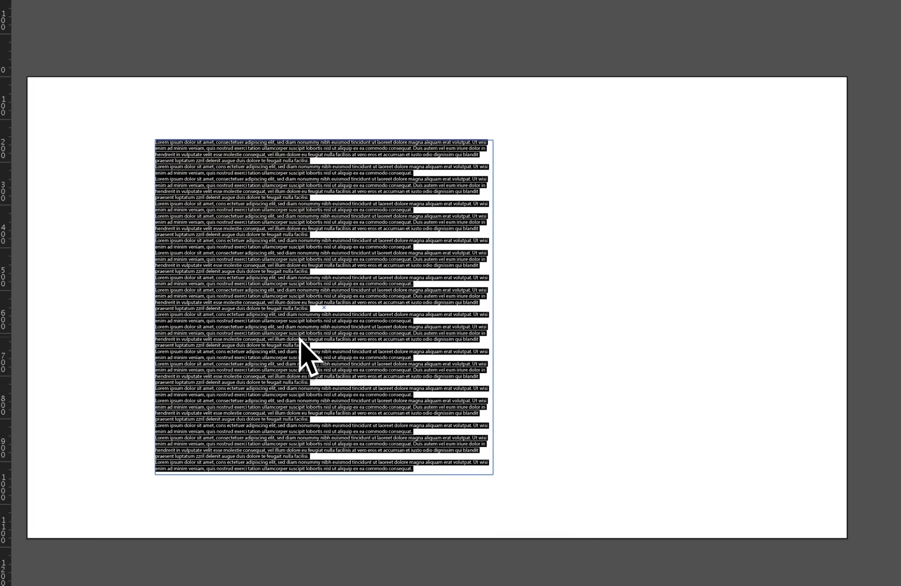
Set the placeholder text's font size to 40 pt in the Character section
{"action": "left_click", "coordinate": [694, 361]}
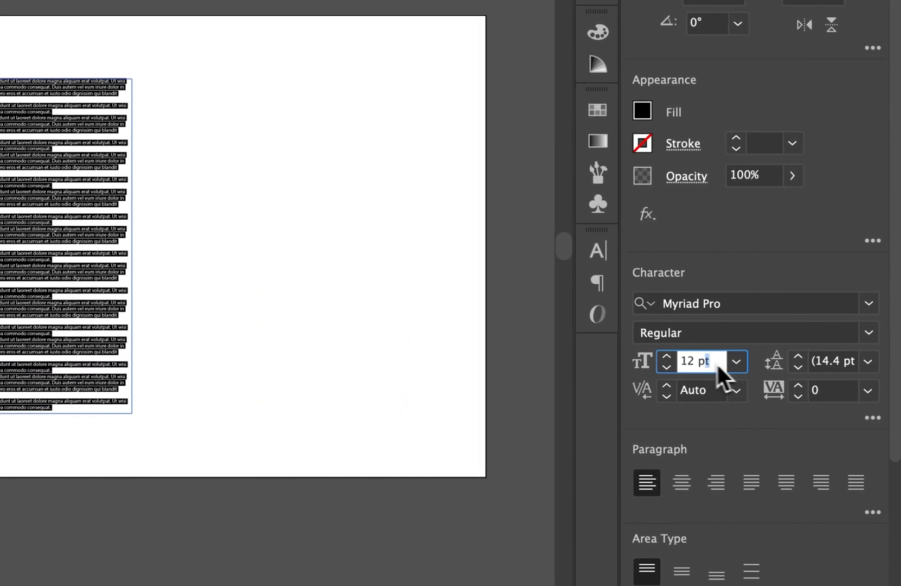
{"action": "type", "text": "40"}
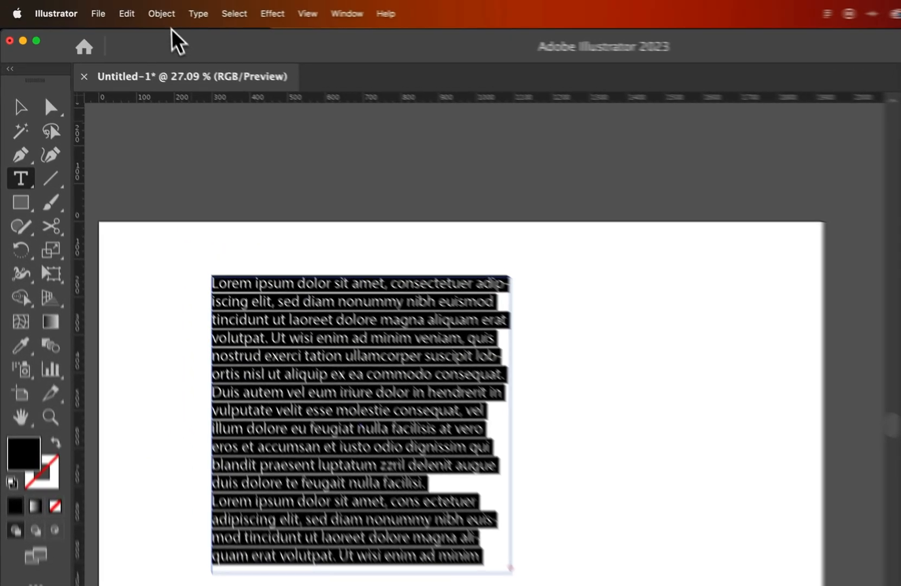
{"action": "left_click", "coordinate": [197, 13]}
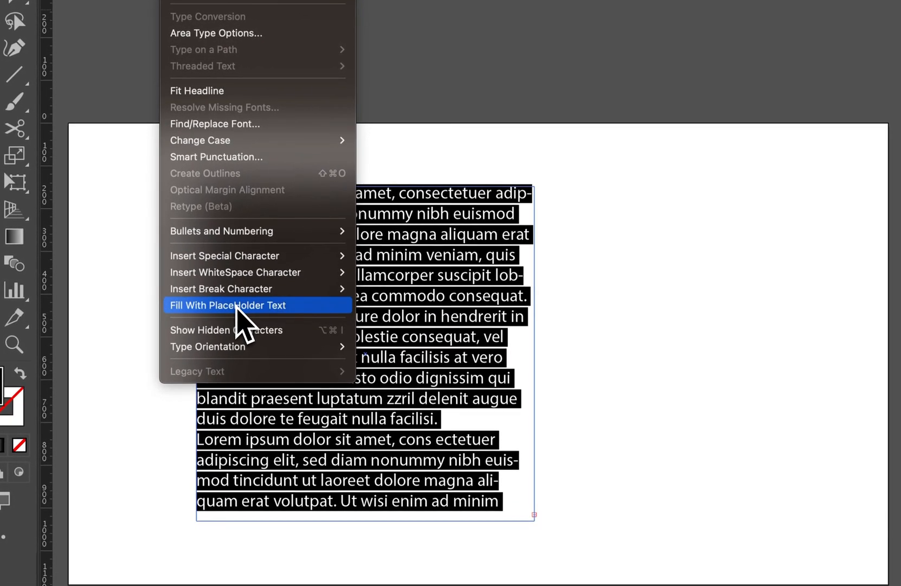
{"action": "left_click", "coordinate": [226, 305]}
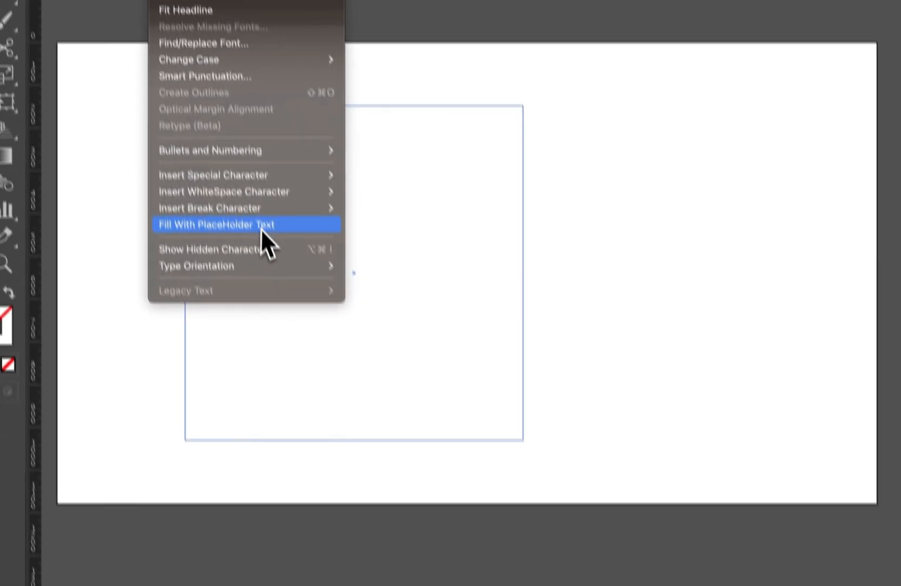
{"action": "left_click", "coordinate": [216, 225]}
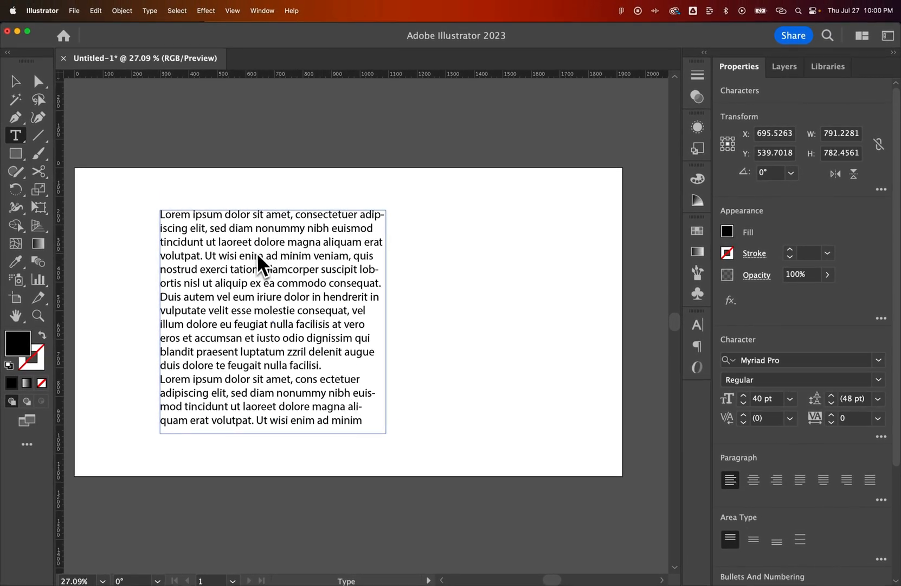
{"action": "left_click", "coordinate": [15, 81]}
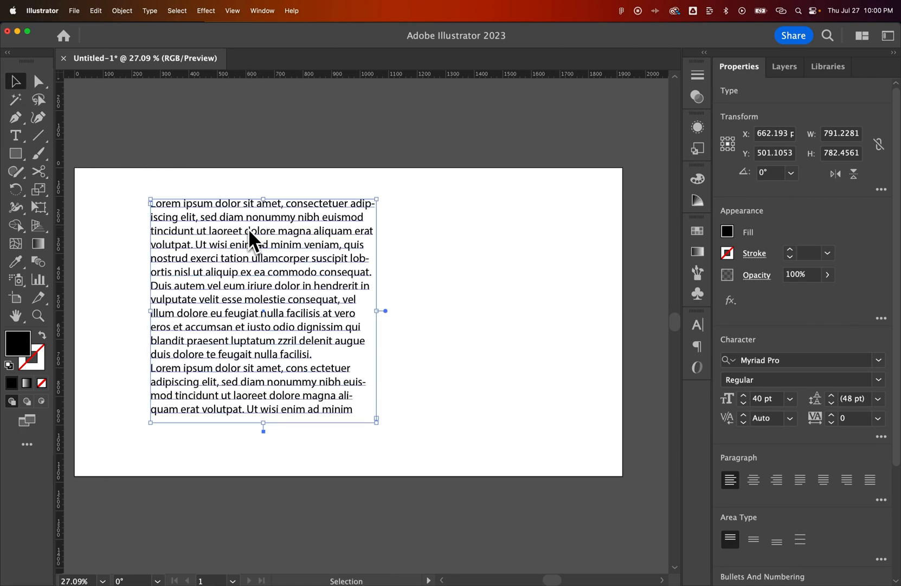
{"action": "mouse_move", "coordinate": [273, 256]}
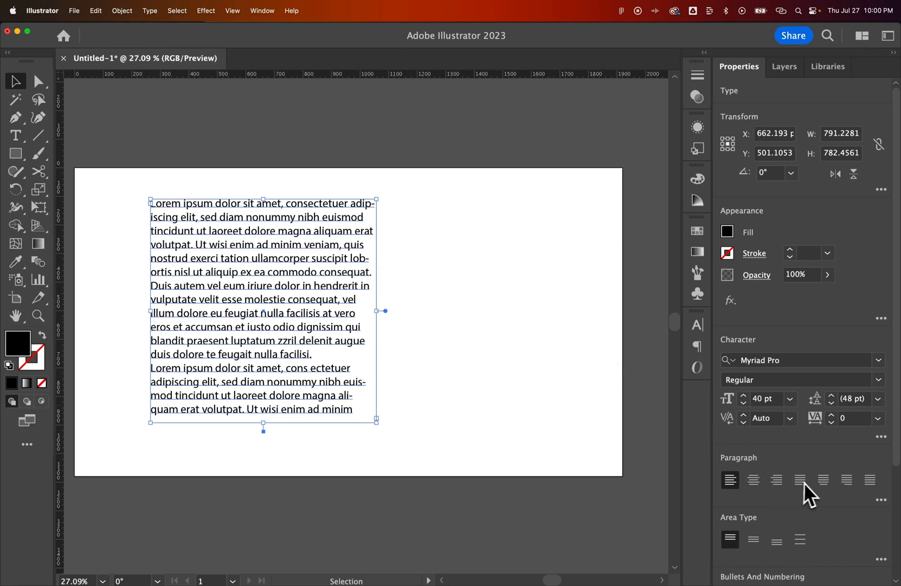
{"action": "mouse_move", "coordinate": [800, 480]}
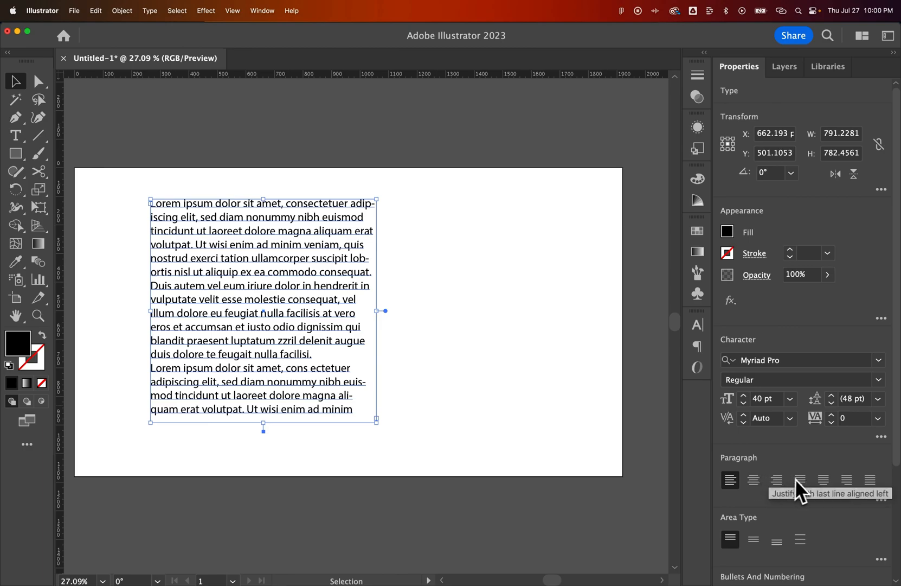
{"action": "left_click", "coordinate": [263, 11]}
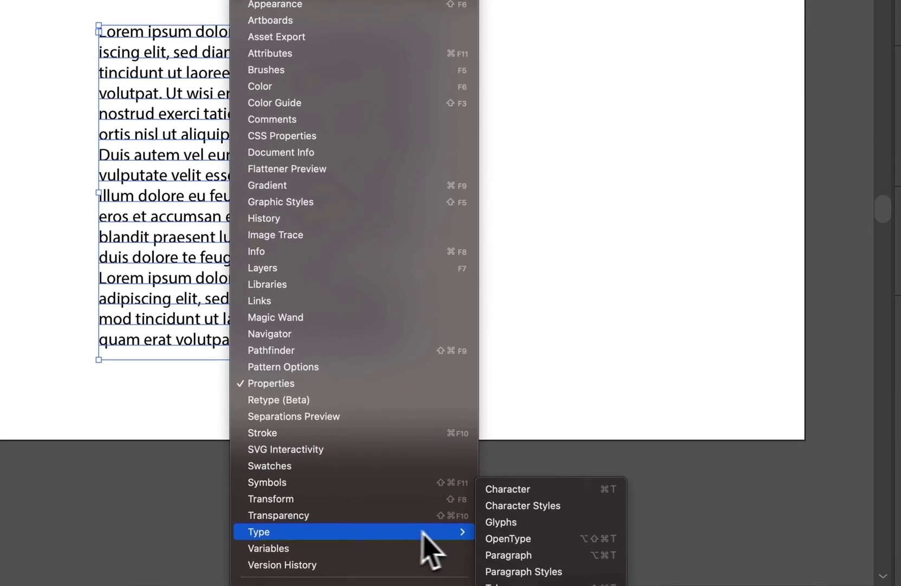
Bring up the Paragraph settings panel beside the selected lorem ipsum frame
{"action": "left_click", "coordinate": [508, 554]}
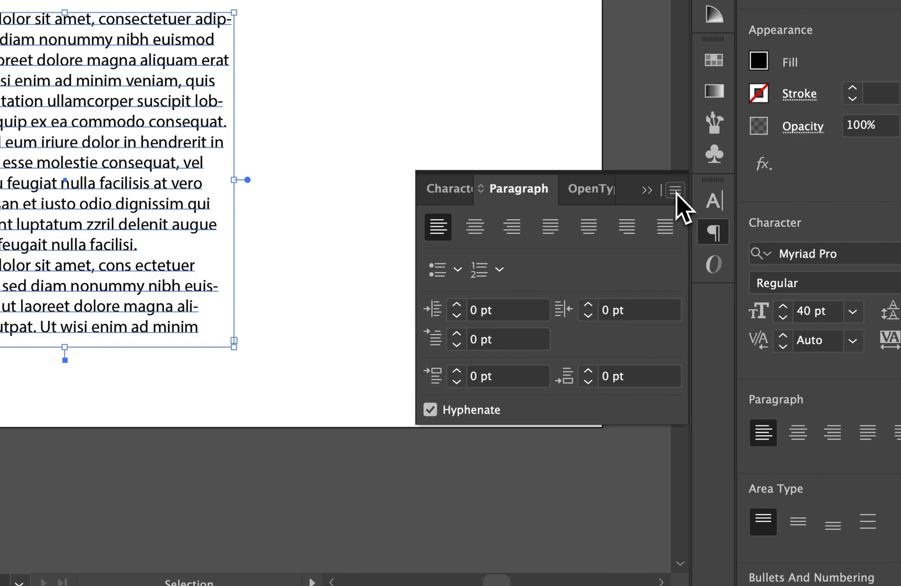
{"action": "left_click", "coordinate": [675, 190]}
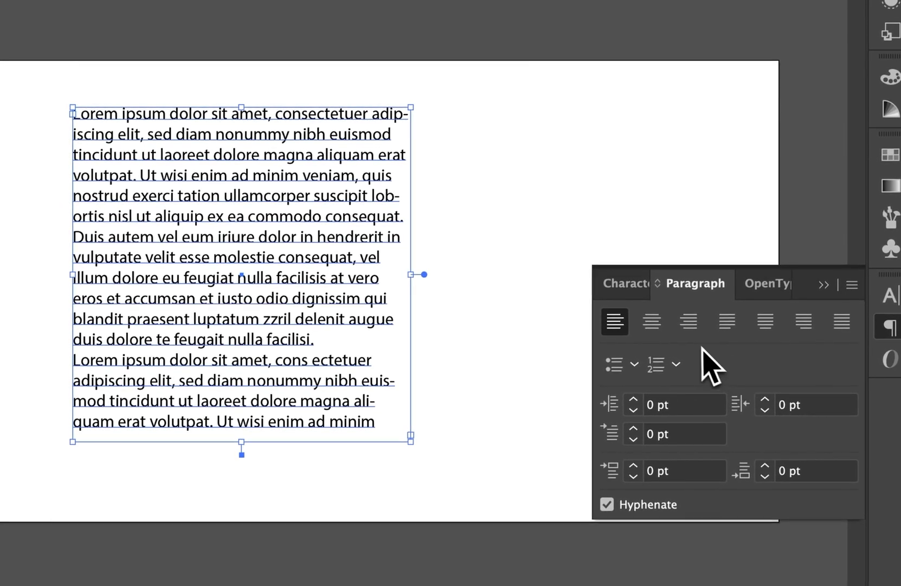
Try center, right and the justify variants, ending with Justify All Lines on the lorem ipsum paragraph
{"action": "left_click", "coordinate": [650, 321]}
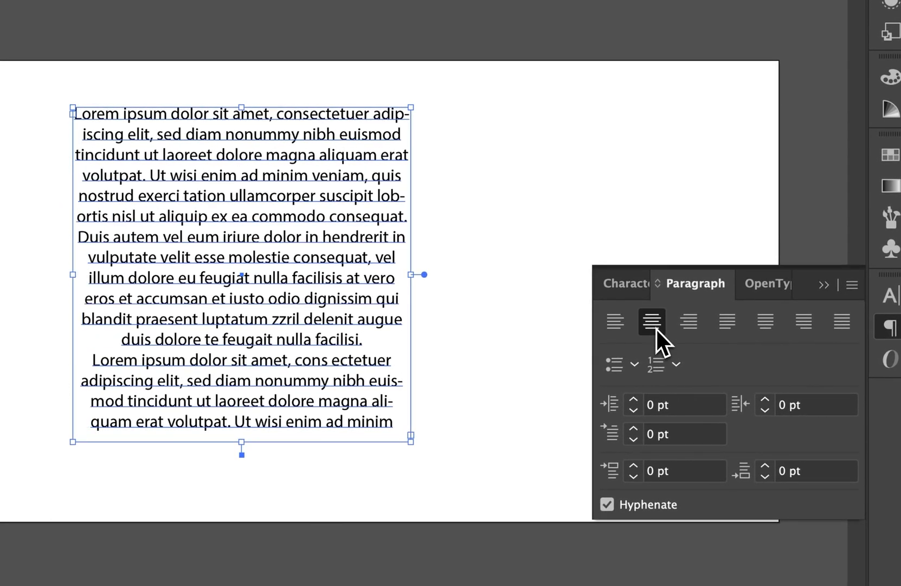
{"action": "left_click", "coordinate": [727, 322]}
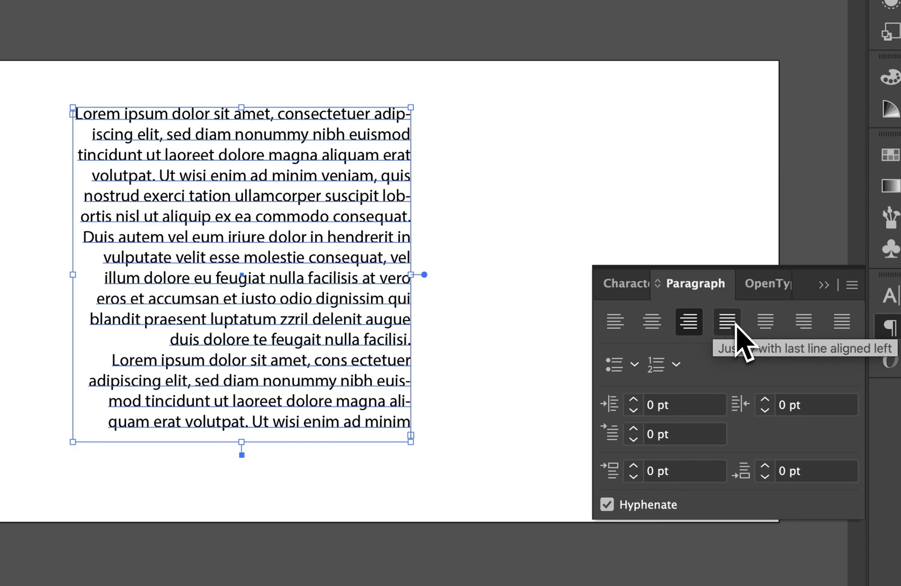
{"action": "left_click", "coordinate": [727, 321]}
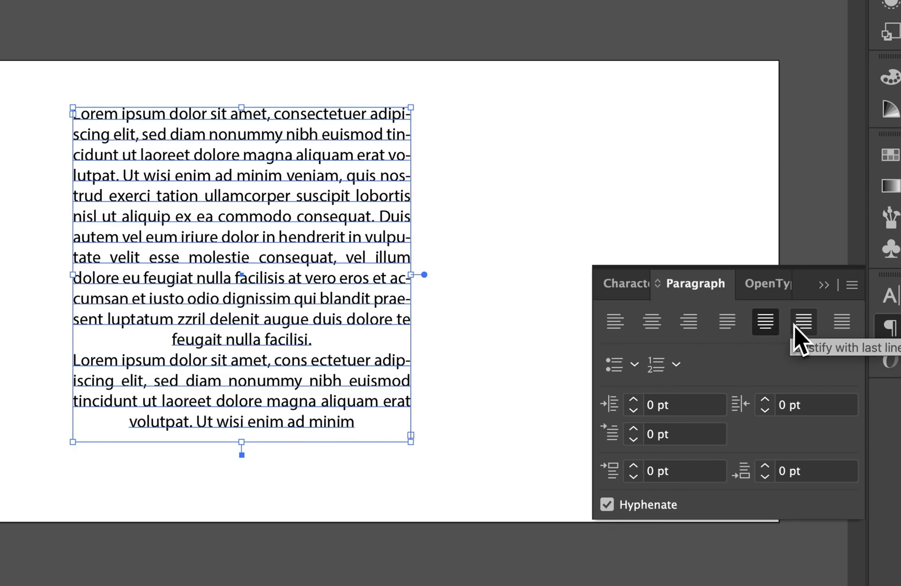
{"action": "left_click", "coordinate": [804, 321]}
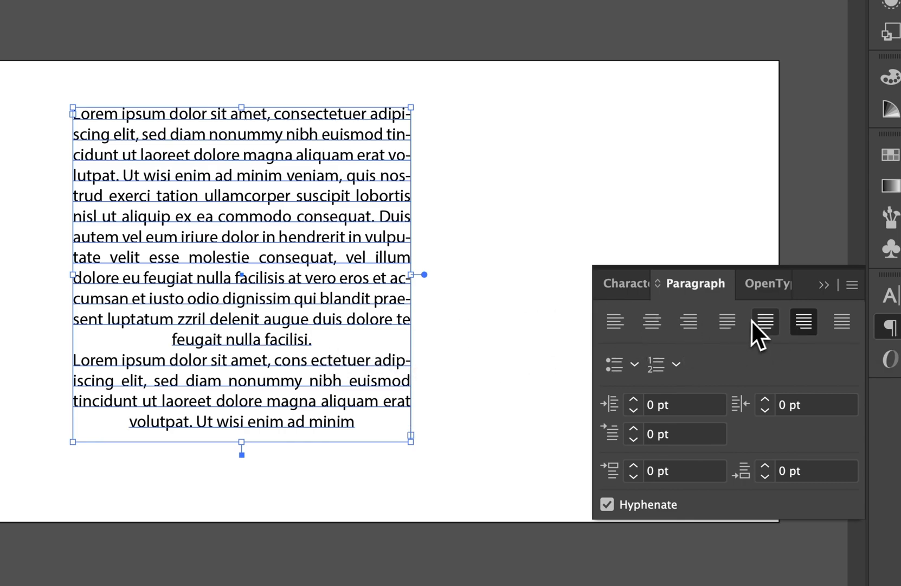
{"action": "left_click", "coordinate": [764, 321]}
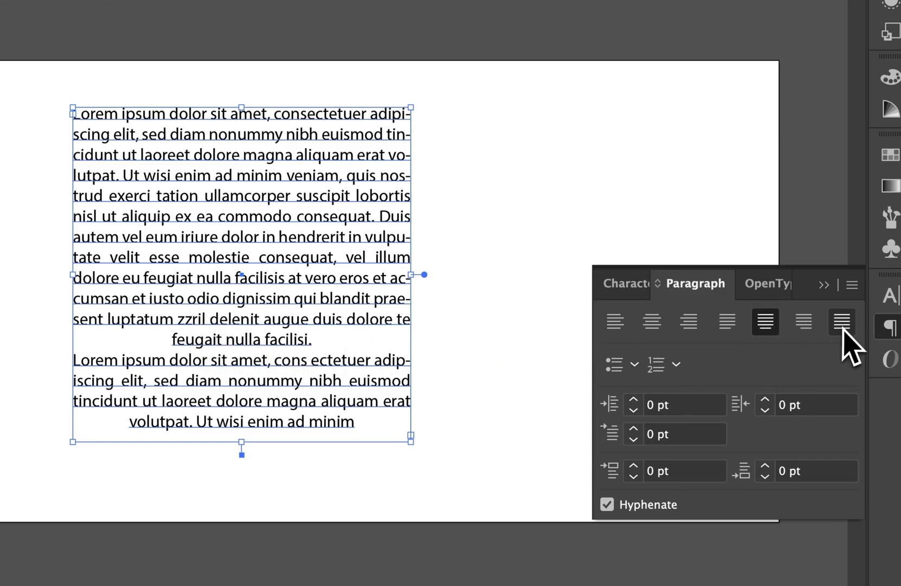
{"action": "left_click", "coordinate": [842, 321]}
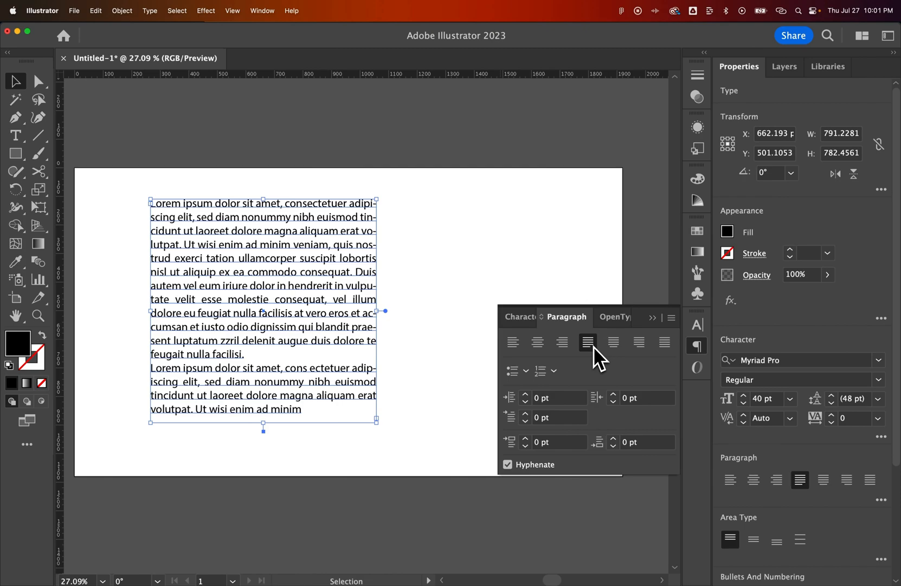
Add a point-type gibberish line 'asdflak sdhflksadkf asdkljfas asdlfkhjba kjasdbf' and nudge it left
{"action": "left_click", "coordinate": [455, 284]}
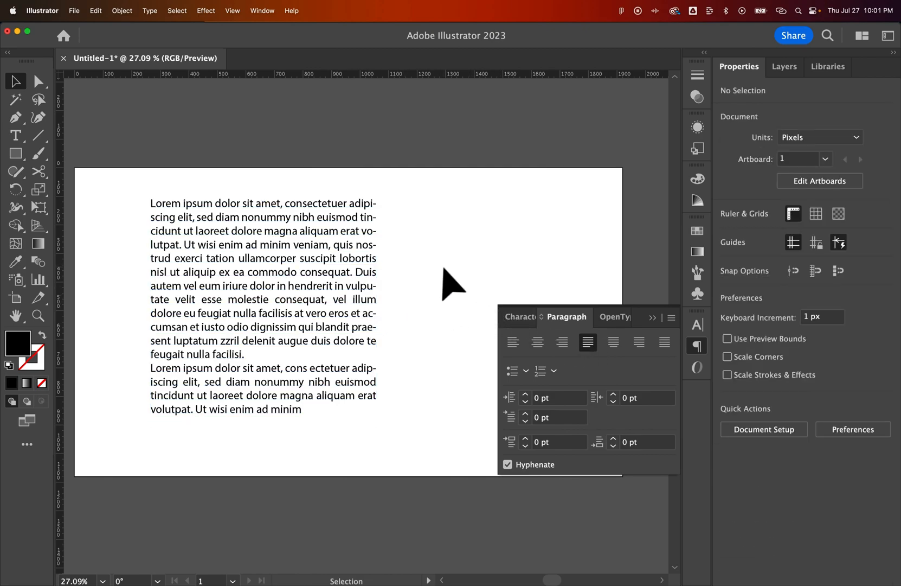
{"action": "type", "text": "asdflak"}
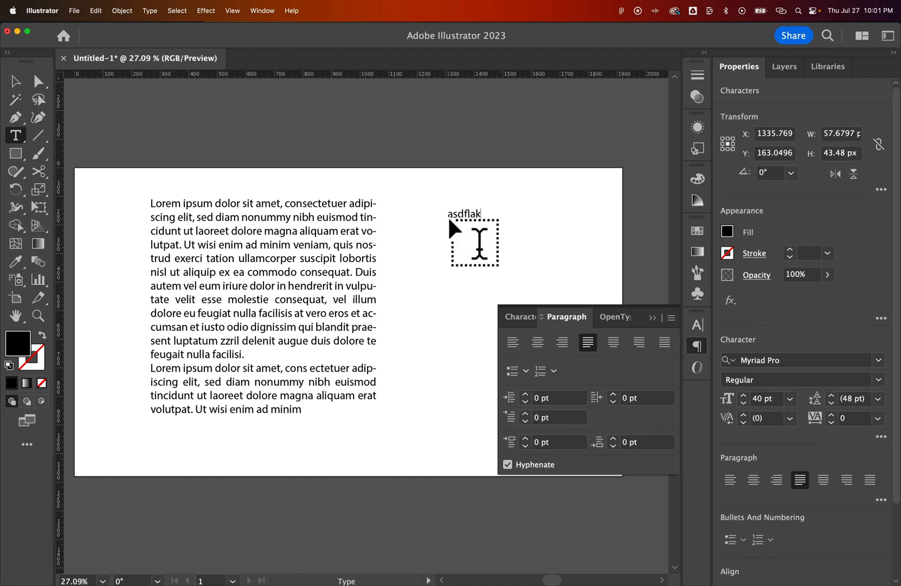
{"action": "type", "text": "sdhflksadkf asdkljfas"}
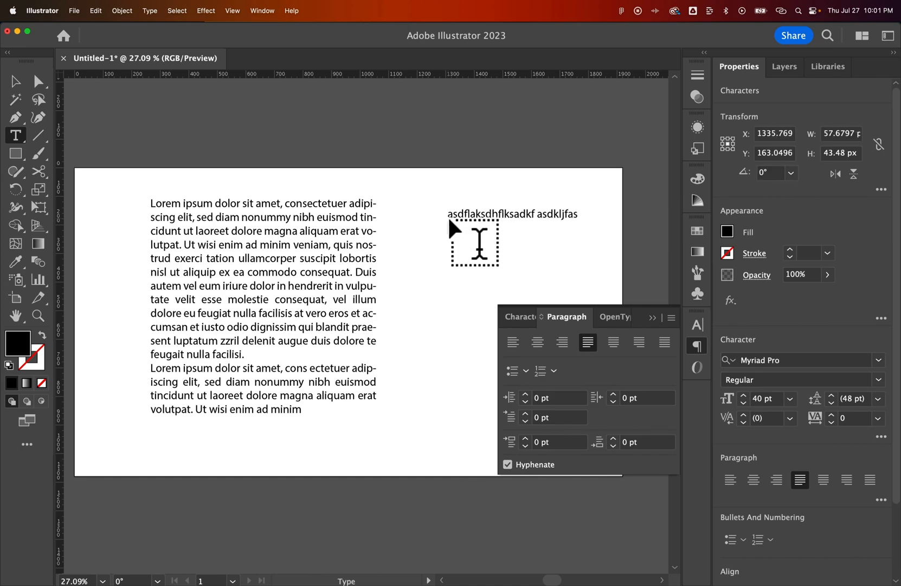
{"action": "type", "text": "asdlfkhjba kjasdbf"}
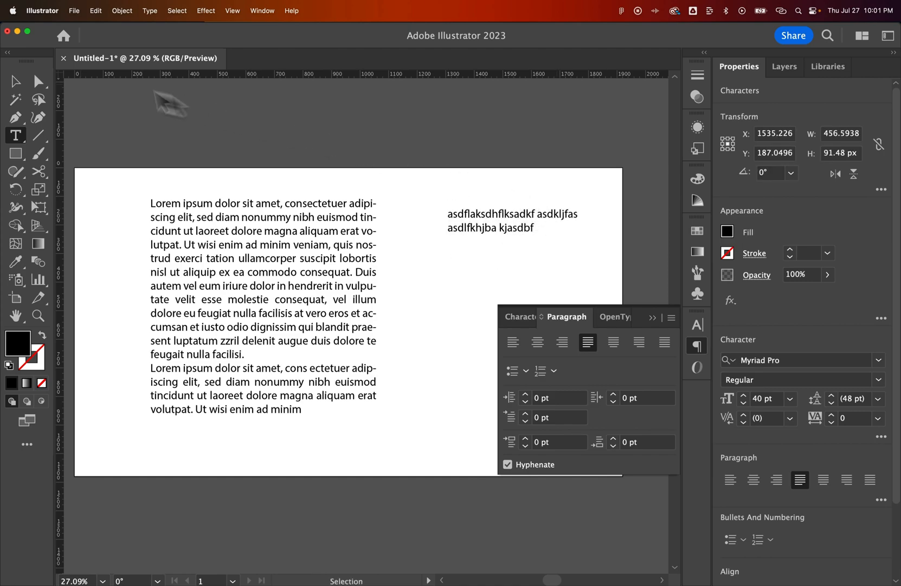
{"action": "left_click", "coordinate": [508, 220]}
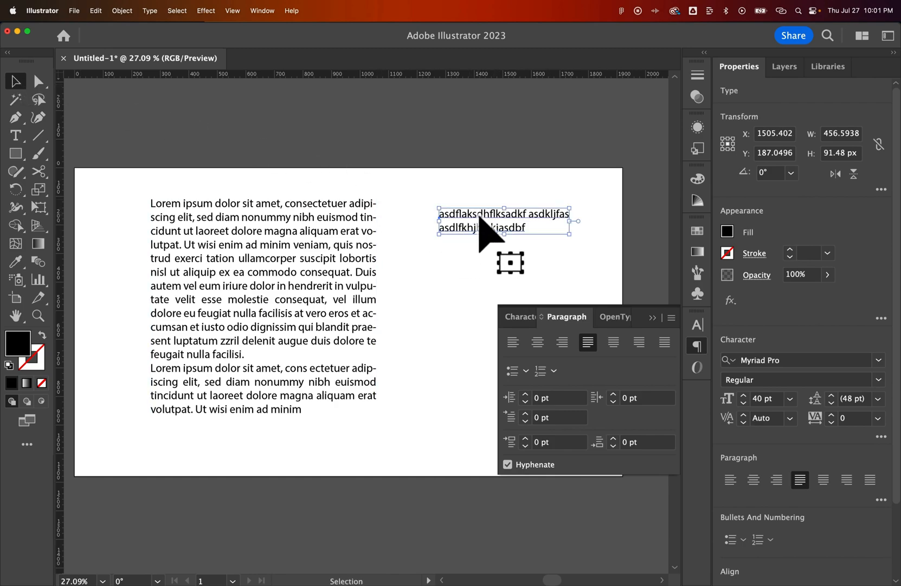
{"action": "left_click_drag", "start_coordinate": [503, 227], "coordinate": [492, 216]}
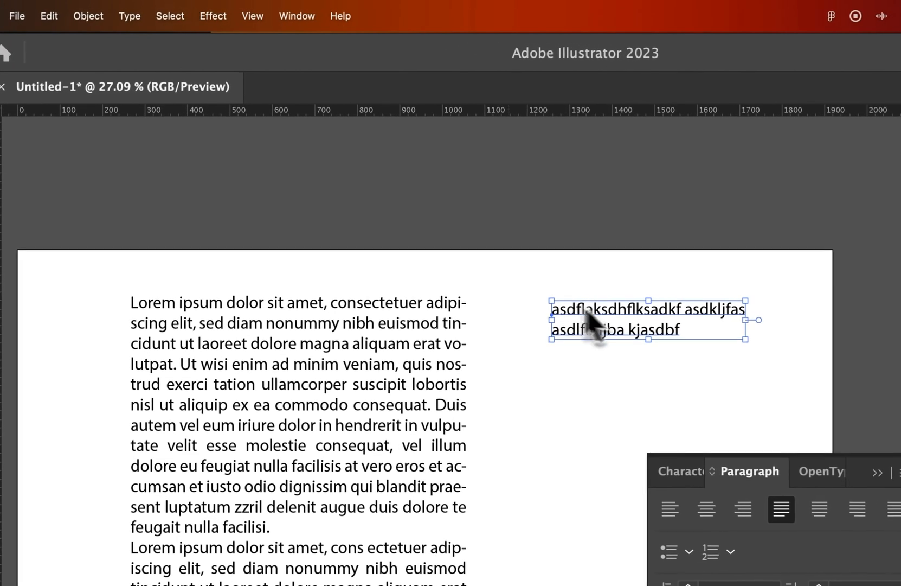
Convert the gibberish point text to area type via Type > Convert To Area Type
{"action": "left_click", "coordinate": [129, 15]}
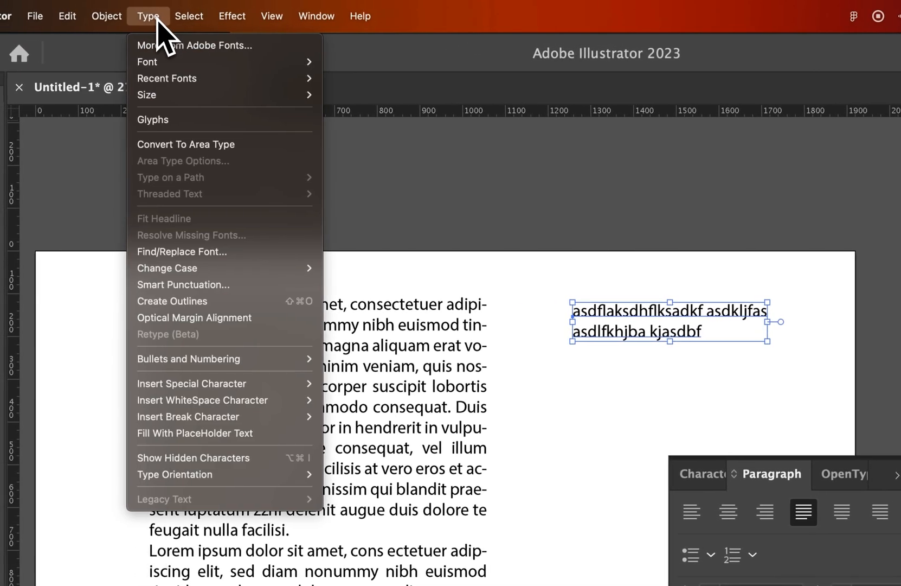
{"action": "mouse_move", "coordinate": [185, 143]}
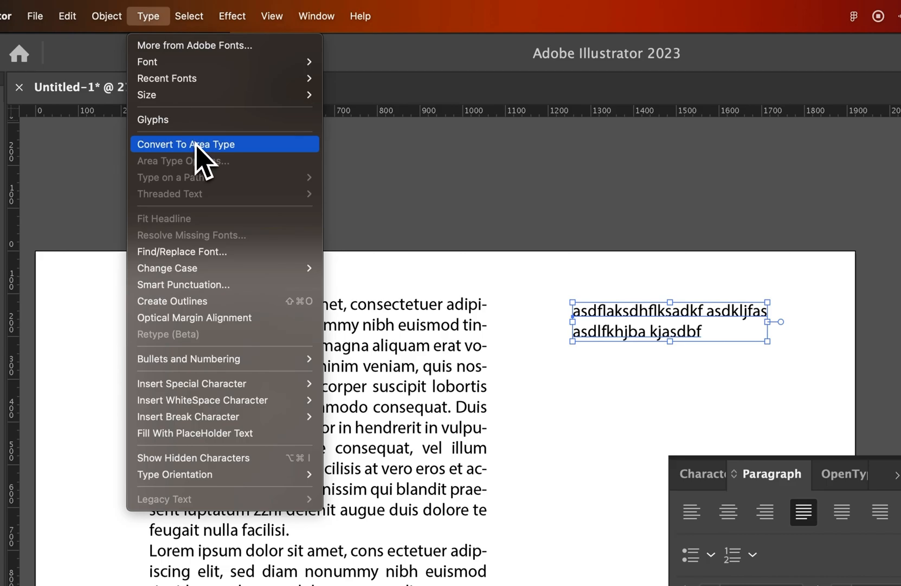
{"action": "left_click", "coordinate": [186, 143]}
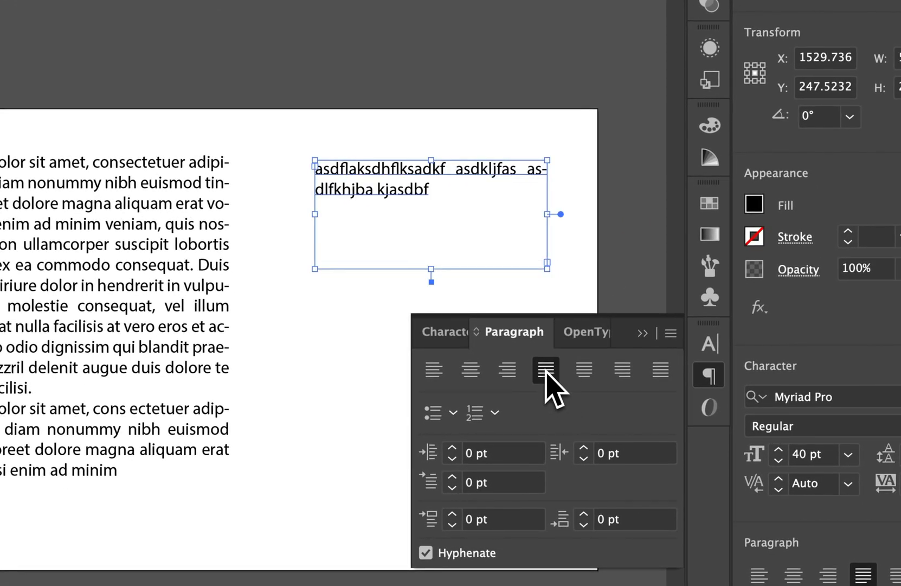
Left-align the converted text, resize its area box to fit the two lines, then justify it
{"action": "left_click", "coordinate": [432, 369]}
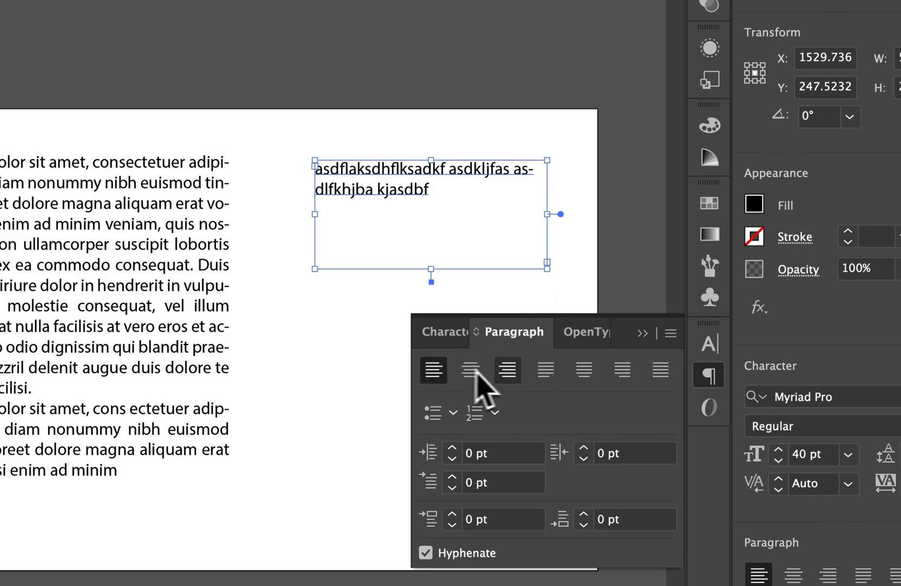
{"action": "left_click", "coordinate": [433, 369]}
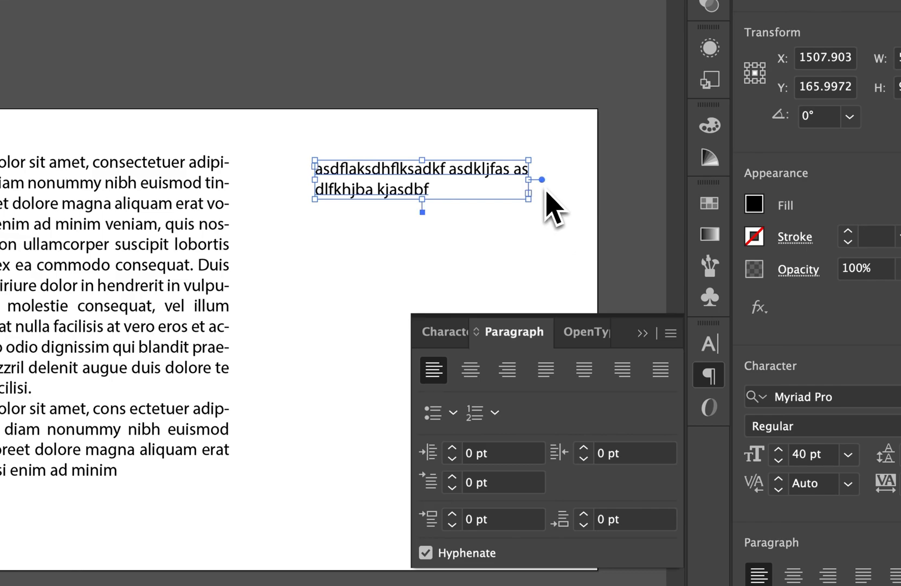
{"action": "left_click_drag", "start_coordinate": [532, 179], "coordinate": [568, 250]}
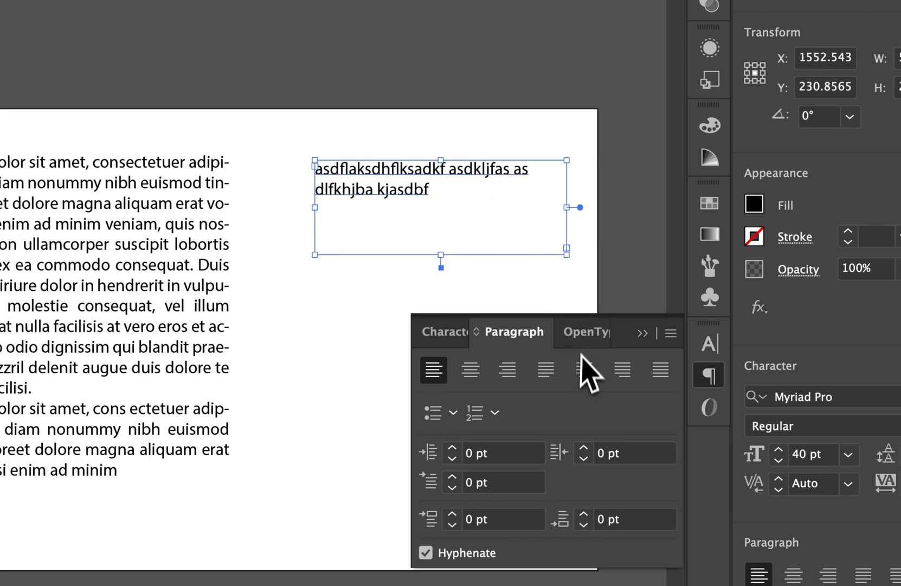
{"action": "left_click_drag", "start_coordinate": [580, 207], "coordinate": [548, 179]}
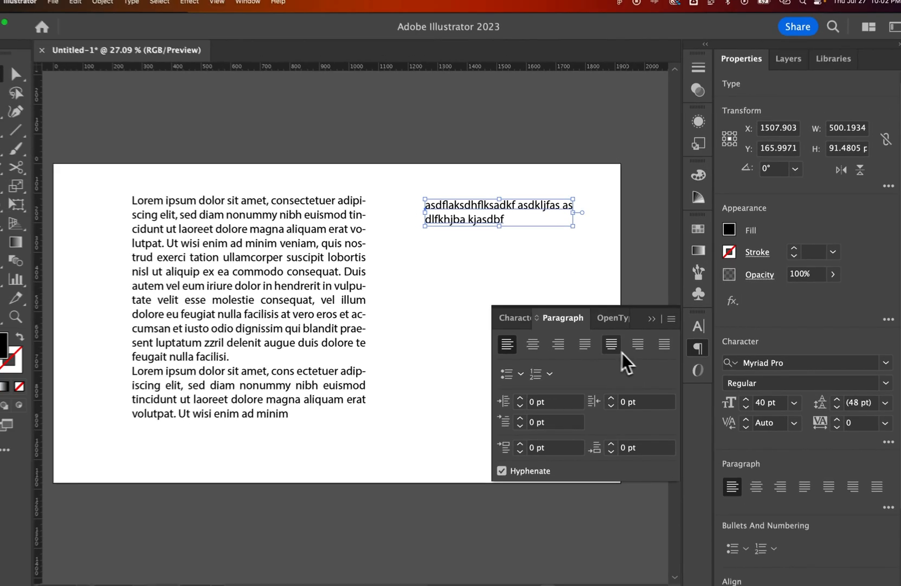
{"action": "left_click", "coordinate": [611, 343]}
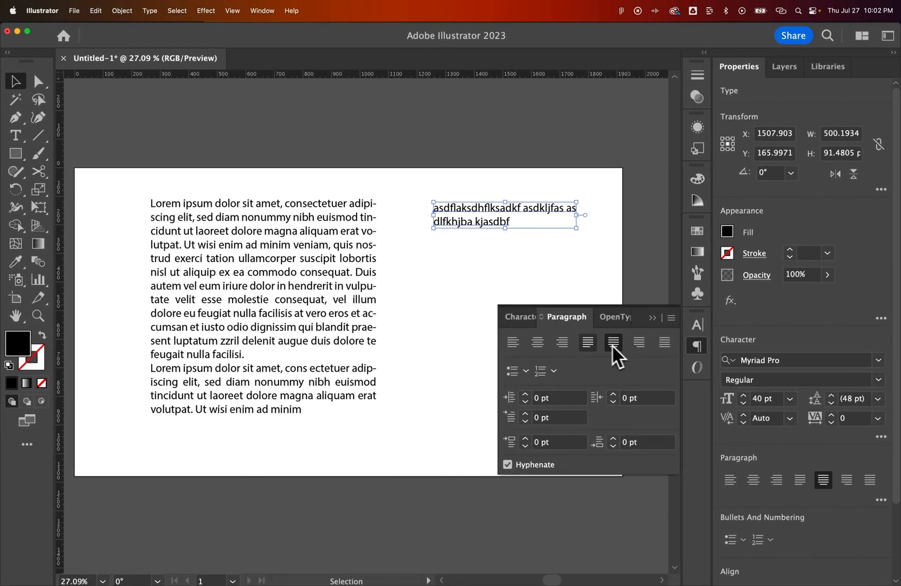